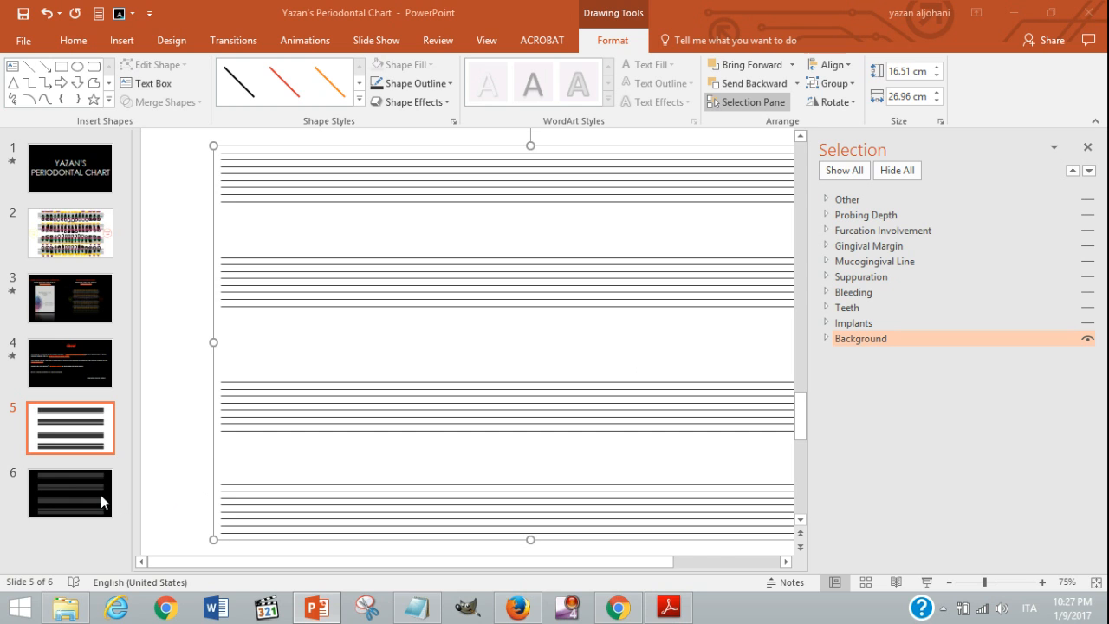
pyautogui.moveTo(102, 500)
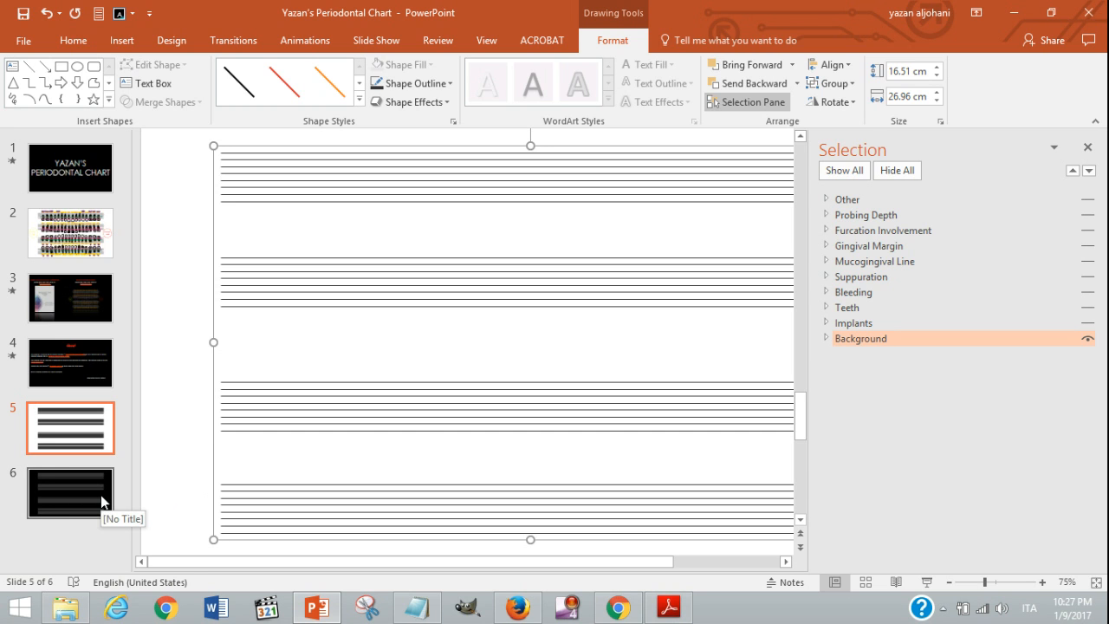
# Show all layers on slide 6 to reveal the full periodontal chart
pyautogui.click(69, 492)
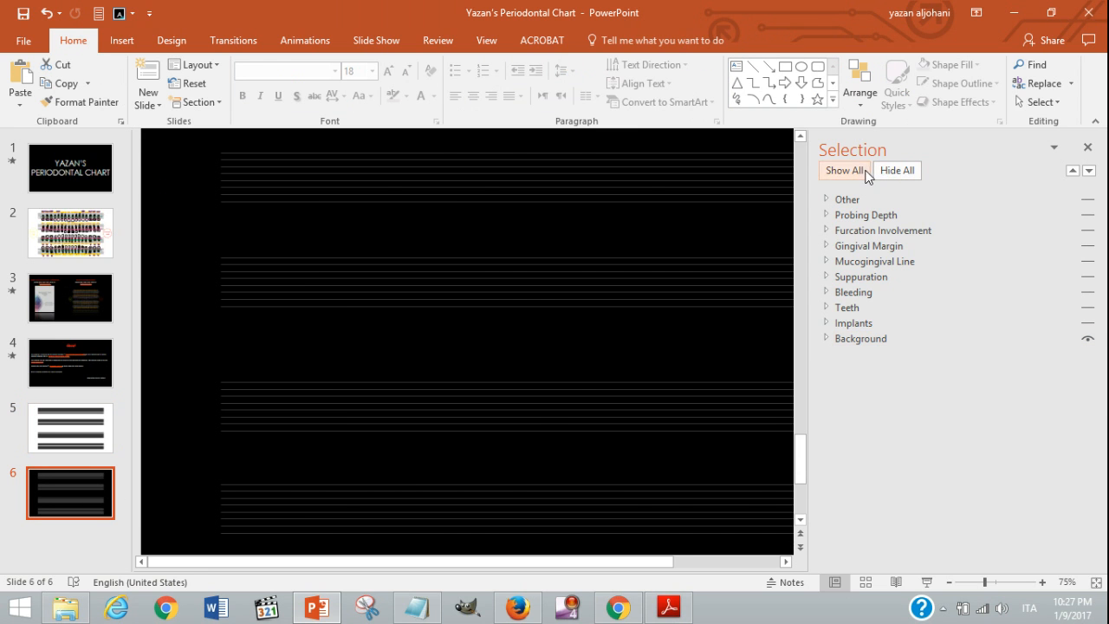
pyautogui.click(844, 170)
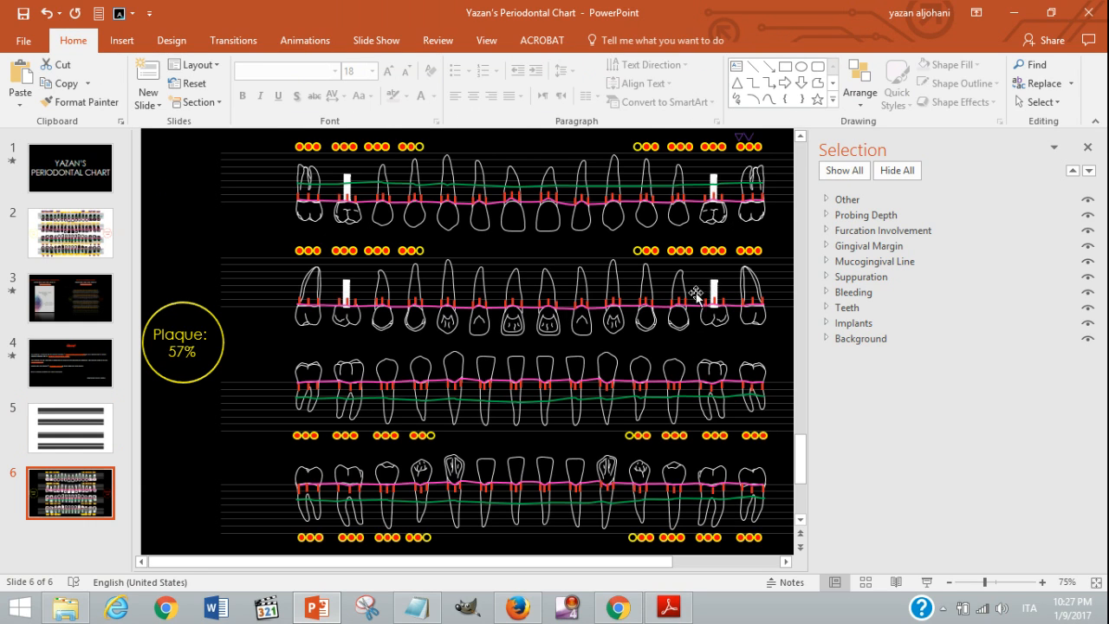
pyautogui.moveTo(719, 188)
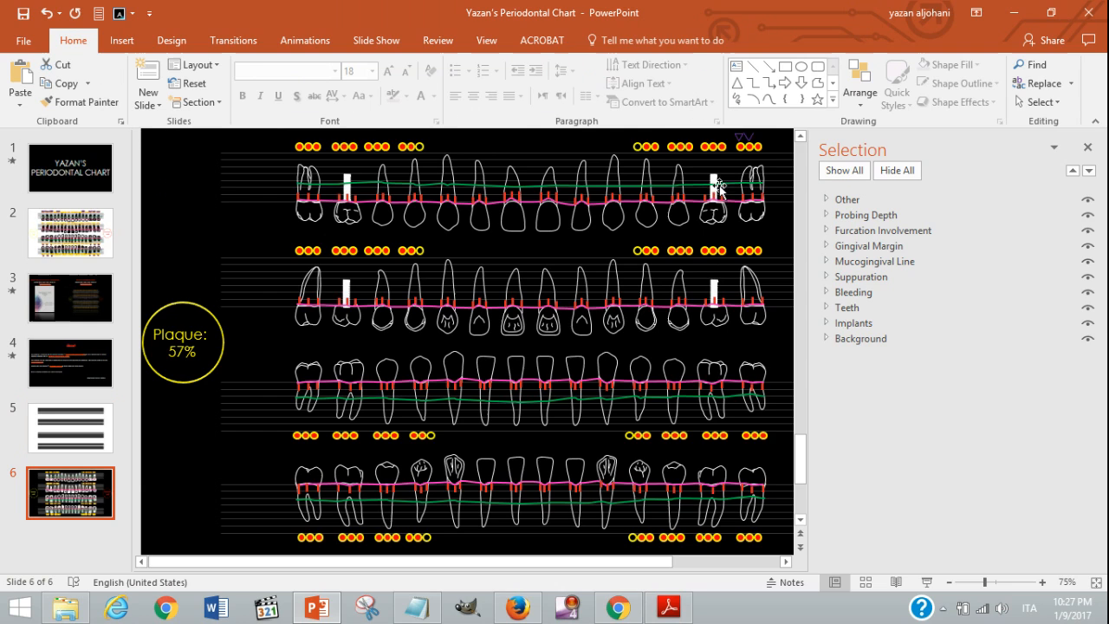
pyautogui.moveTo(714, 184)
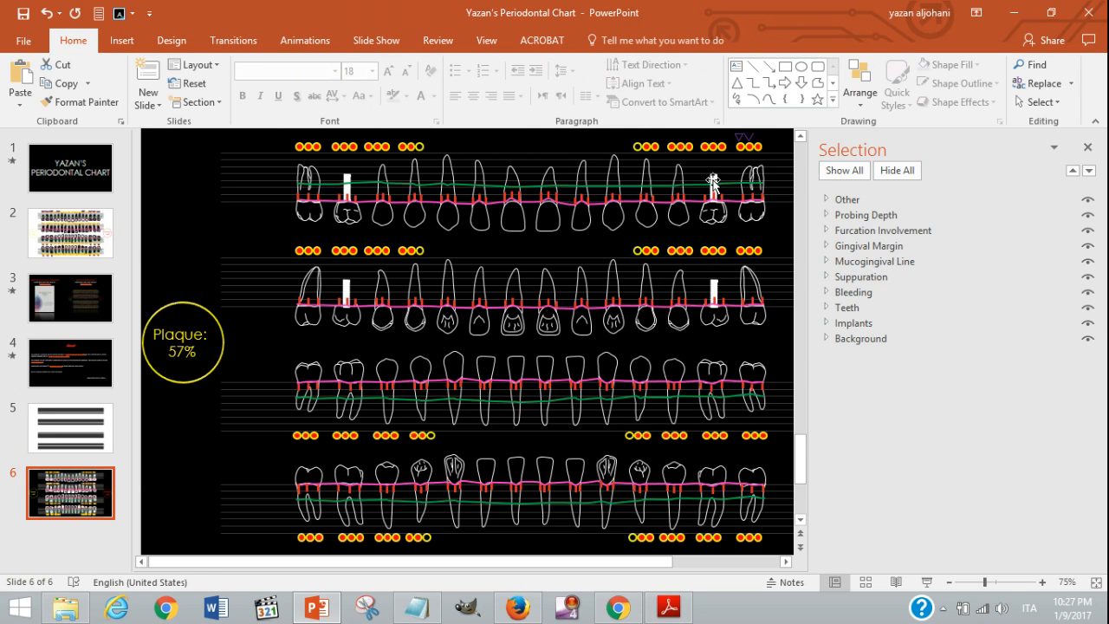
pyautogui.moveTo(712, 293)
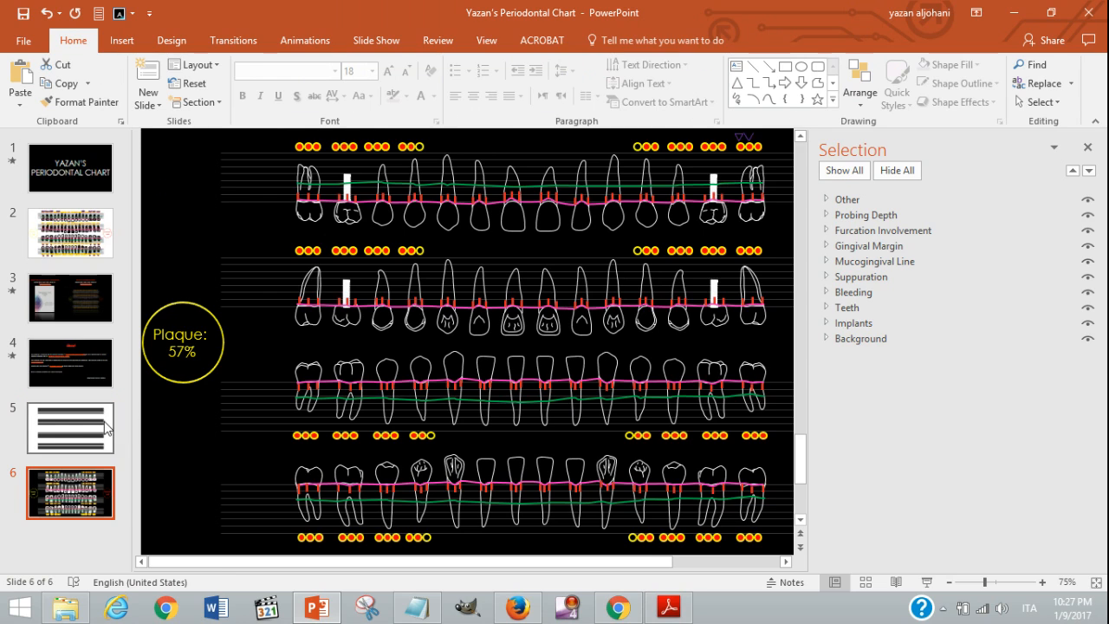
# On slide 5 hide the Background layer and show the Implants and Teeth layers
pyautogui.click(70, 428)
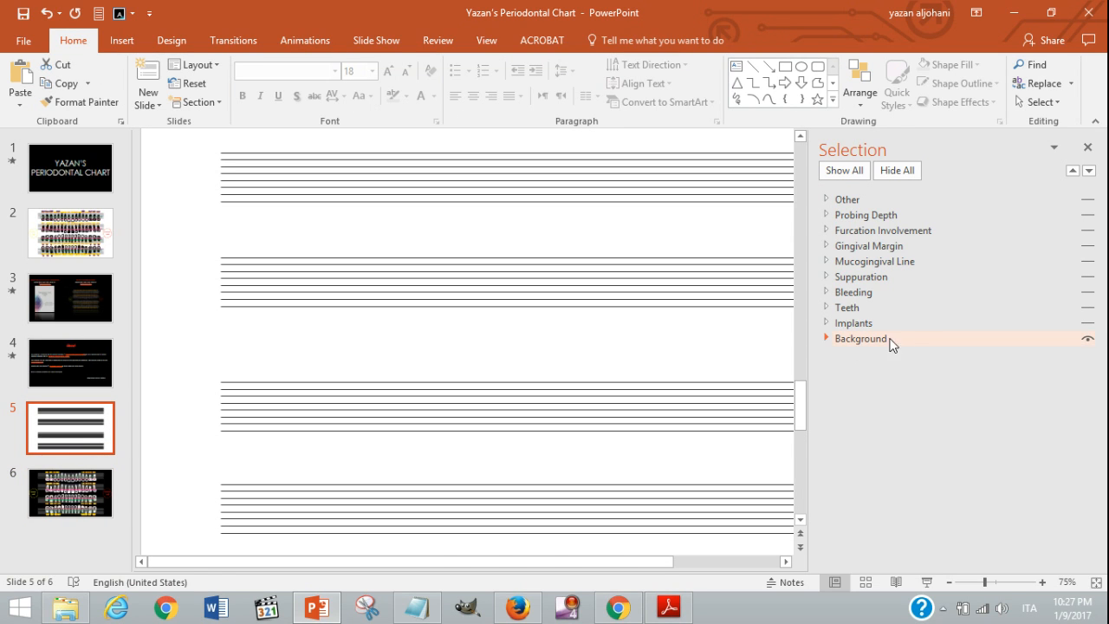
pyautogui.click(1088, 338)
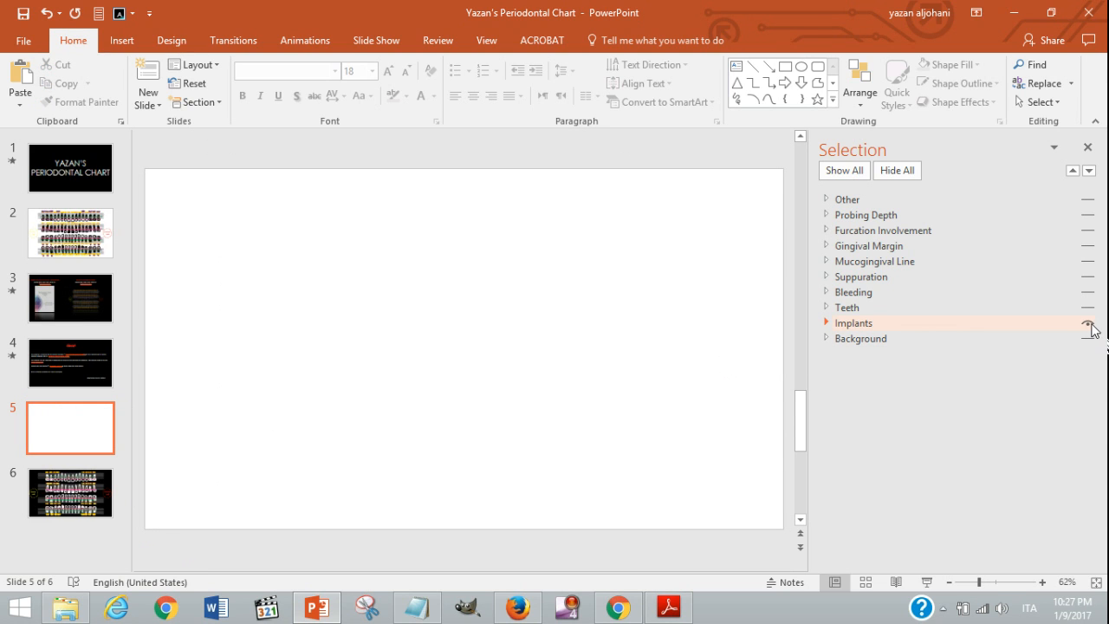
pyautogui.click(1089, 324)
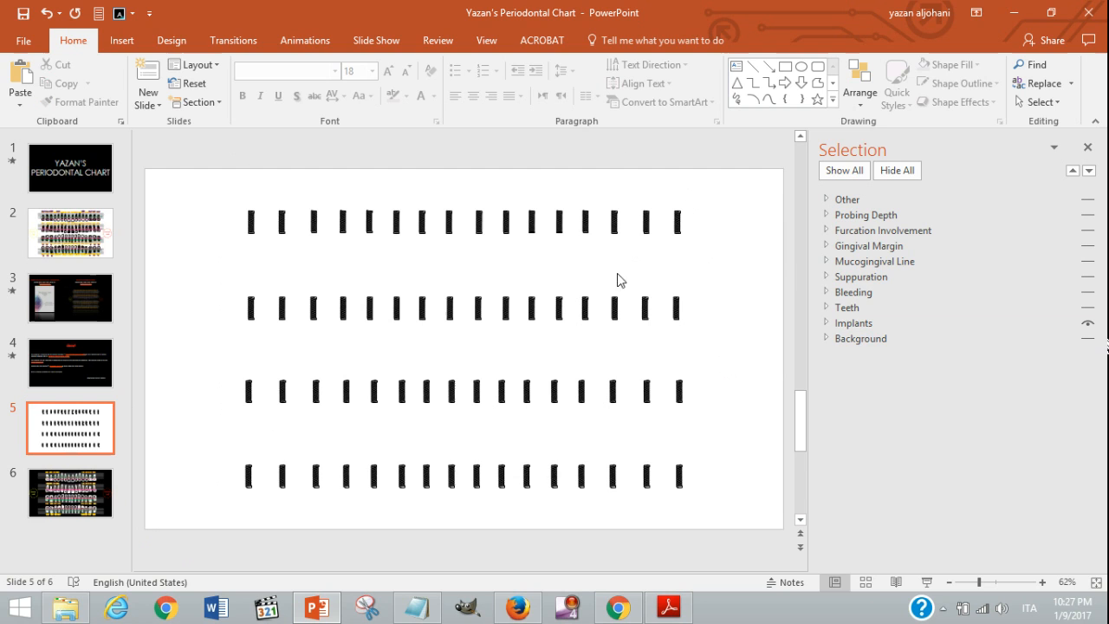
pyautogui.click(1092, 308)
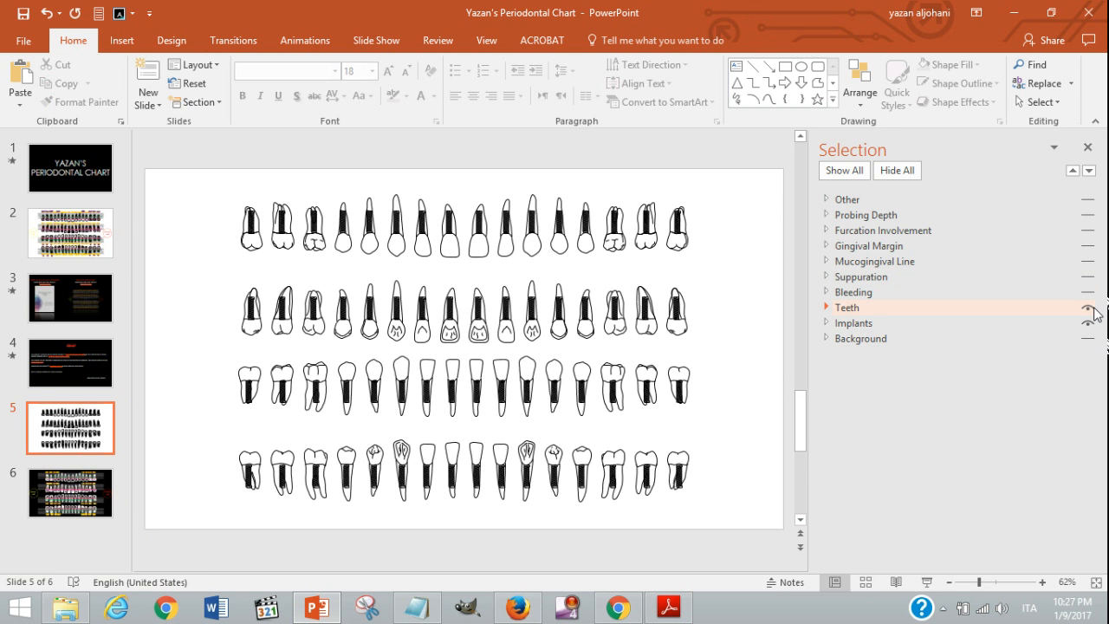
# Hide the Teeth layer again and select the implant bar rows on slide 5
pyautogui.click(1095, 307)
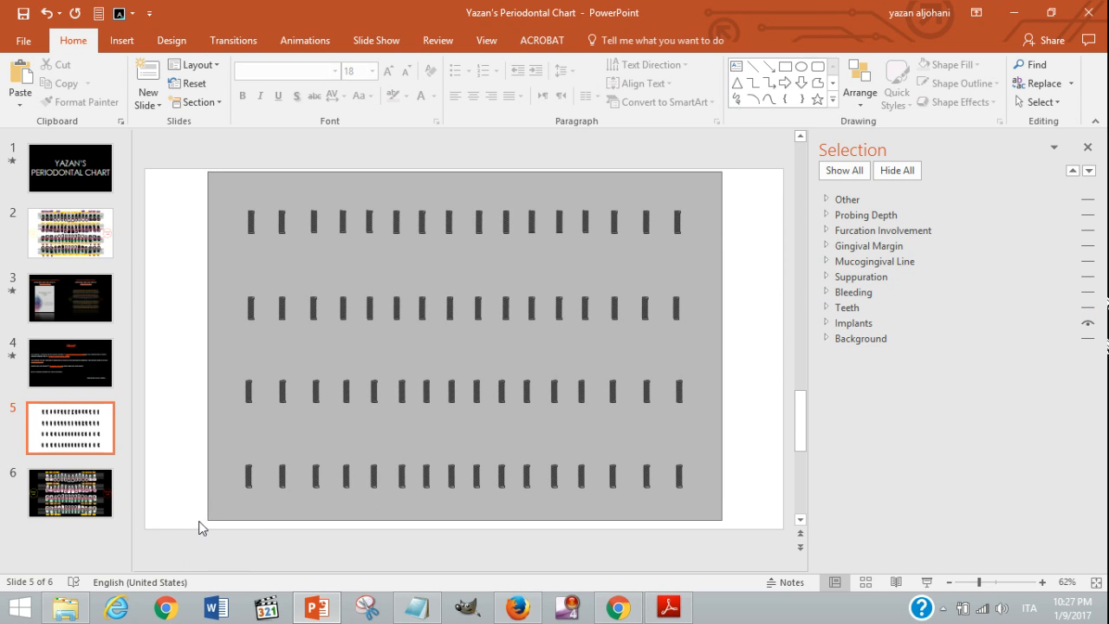
pyautogui.click(853, 322)
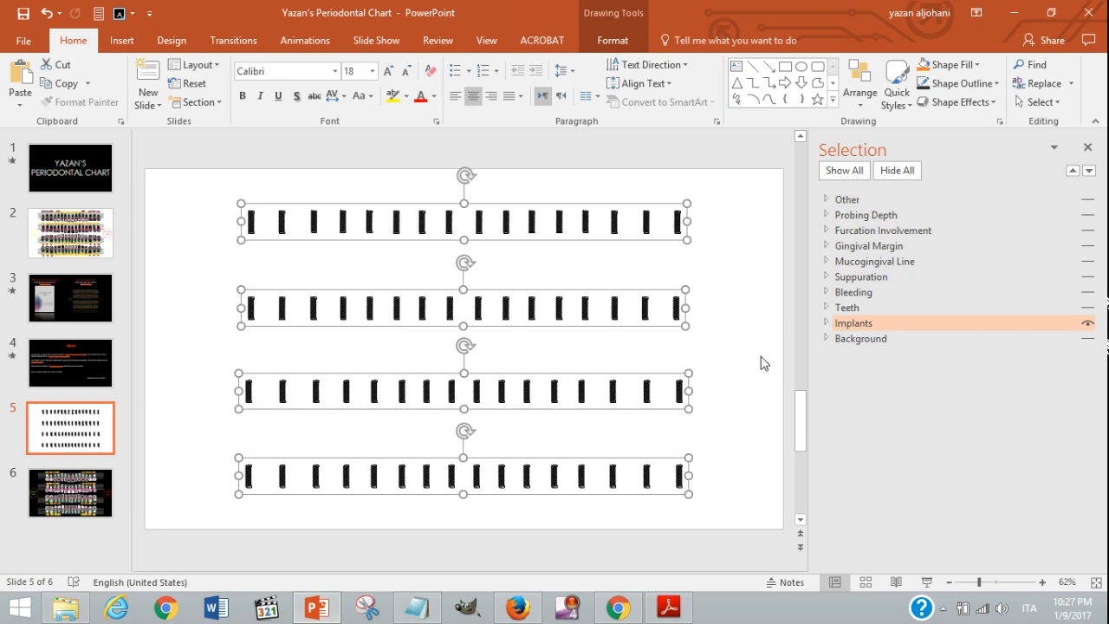
# Ungroup the implant rows into individual cylinder bars for deletion
pyautogui.click(825, 323)
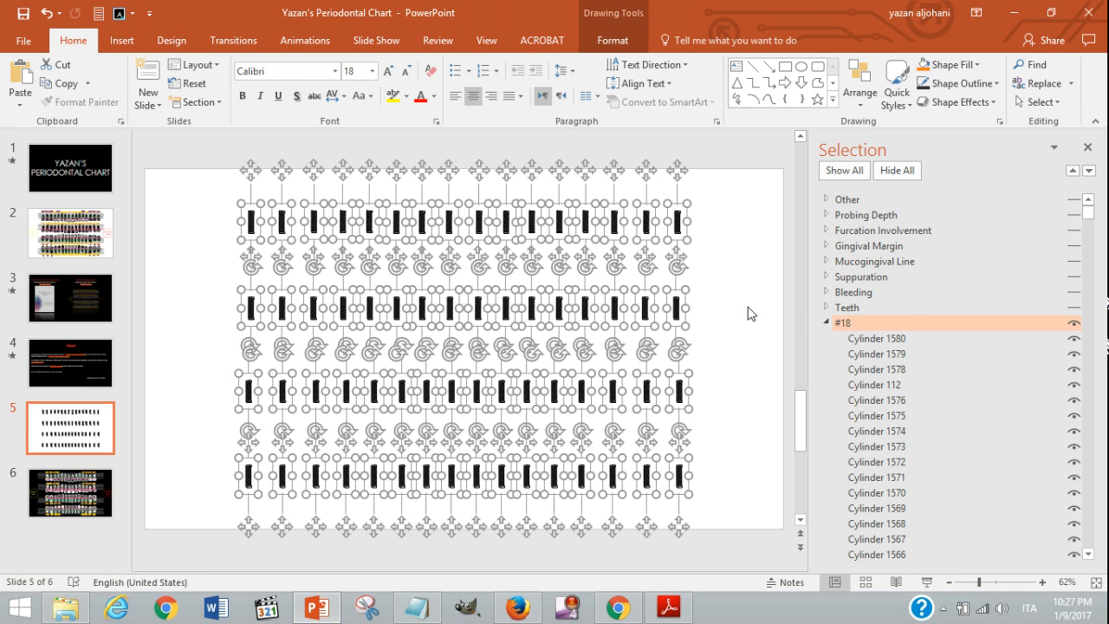
pyautogui.moveTo(731, 301)
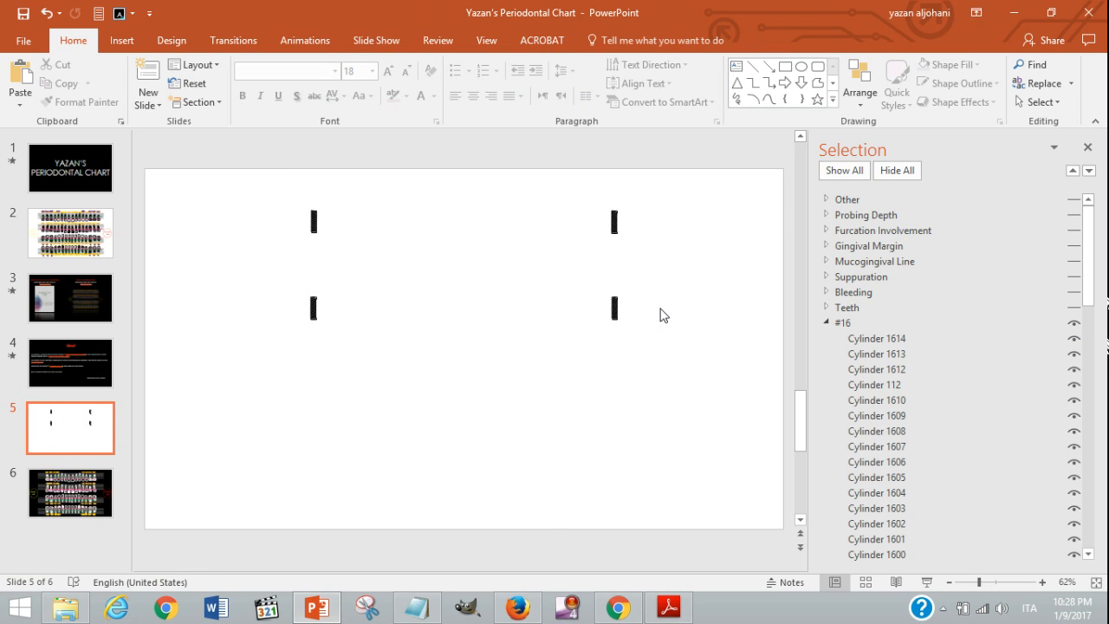
pyautogui.moveTo(676, 298)
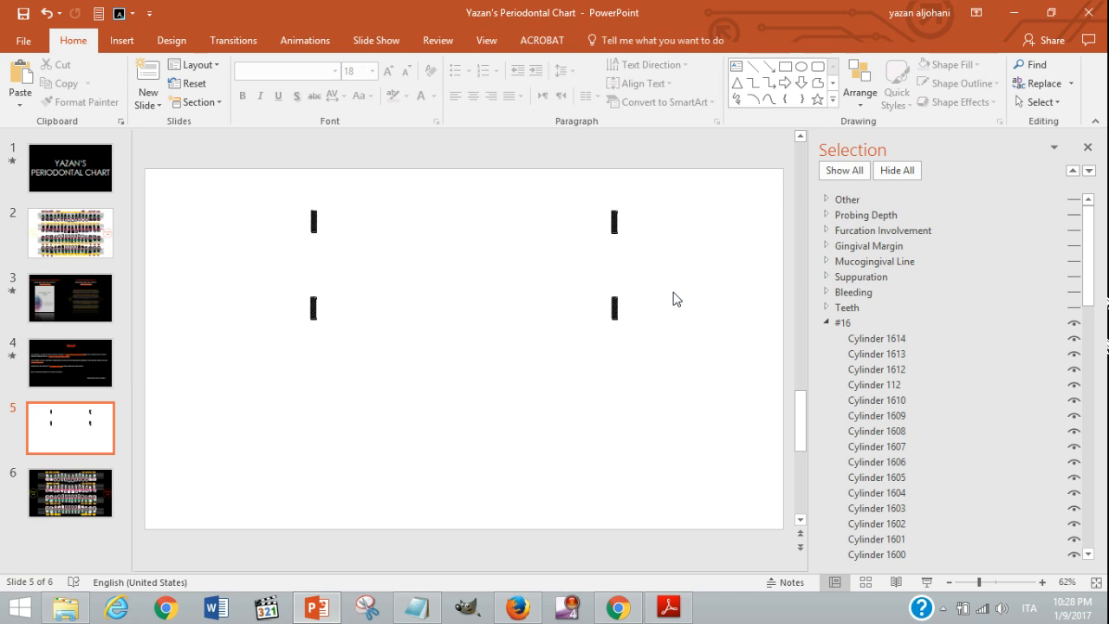
# Group the four remaining upper-six bars and rename the group 'Implants'
pyautogui.click(842, 323)
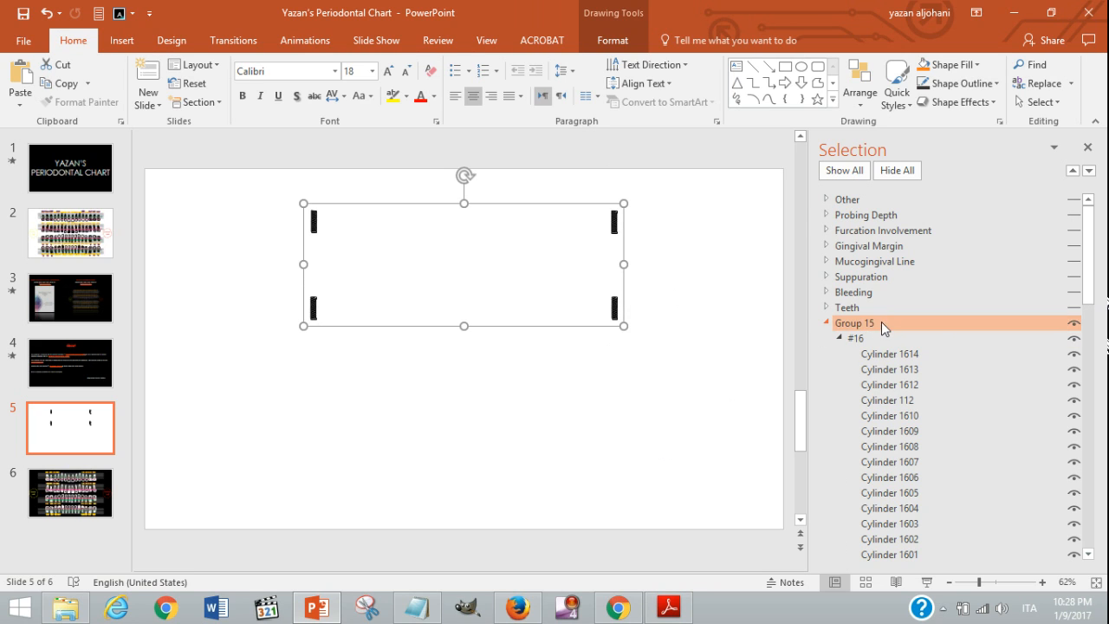
pyautogui.doubleClick(856, 324)
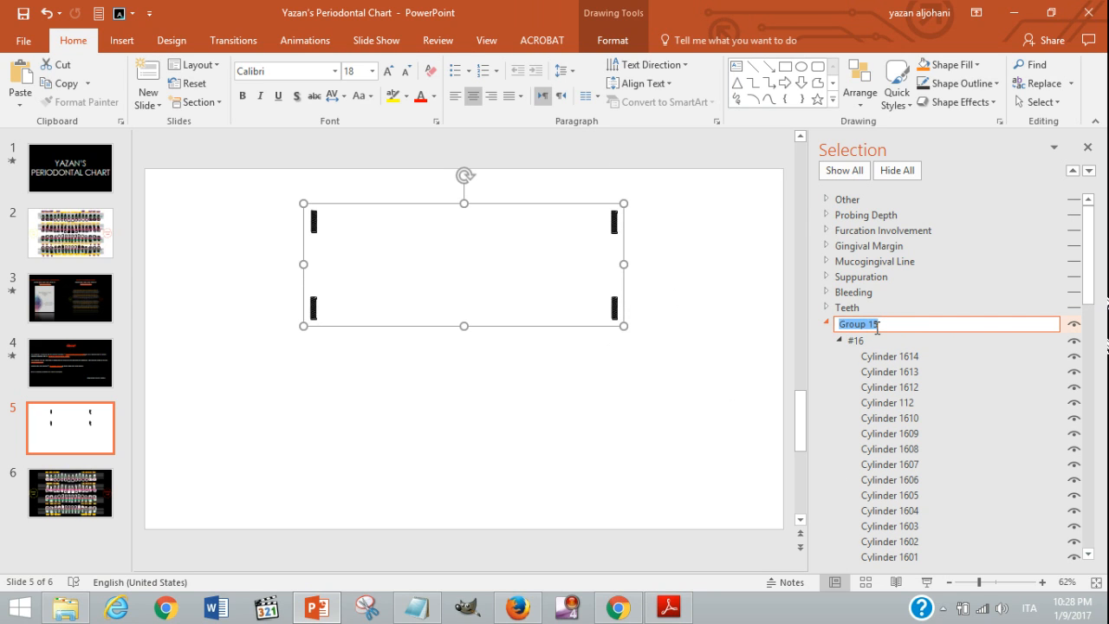
pyautogui.write('Implants')
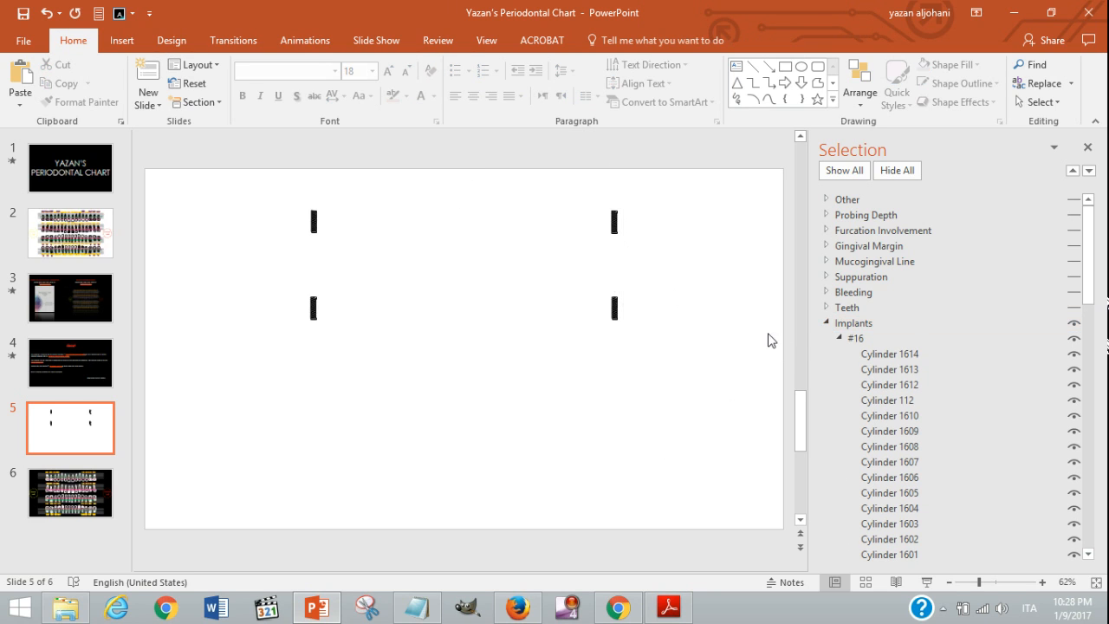
# Collapse the #16 and #26 entries nested under the Implants group
pyautogui.click(839, 338)
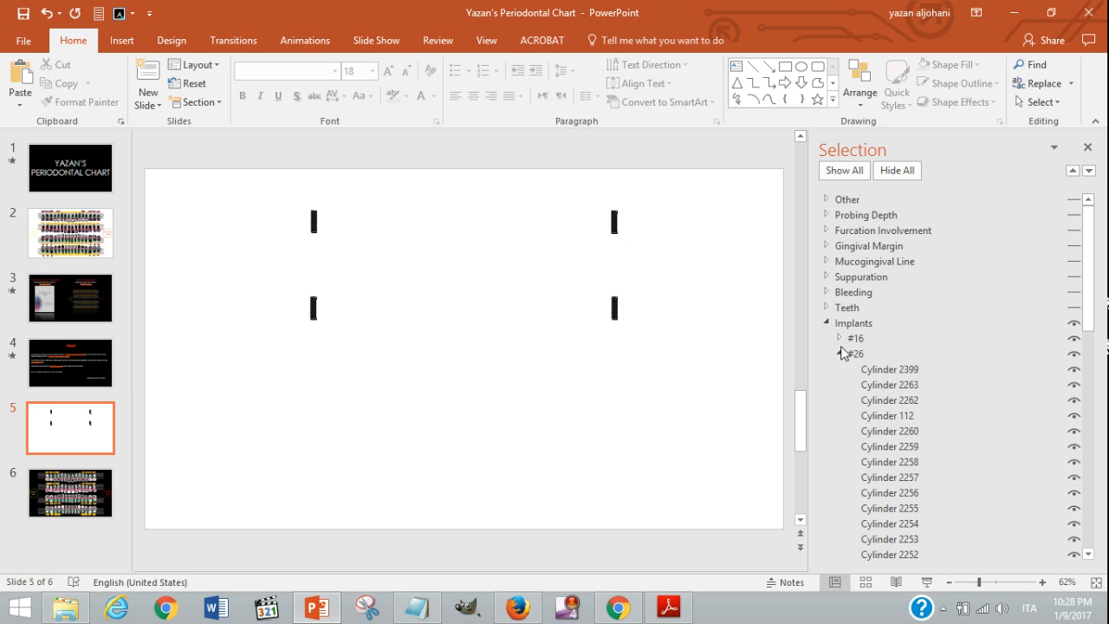
pyautogui.click(839, 354)
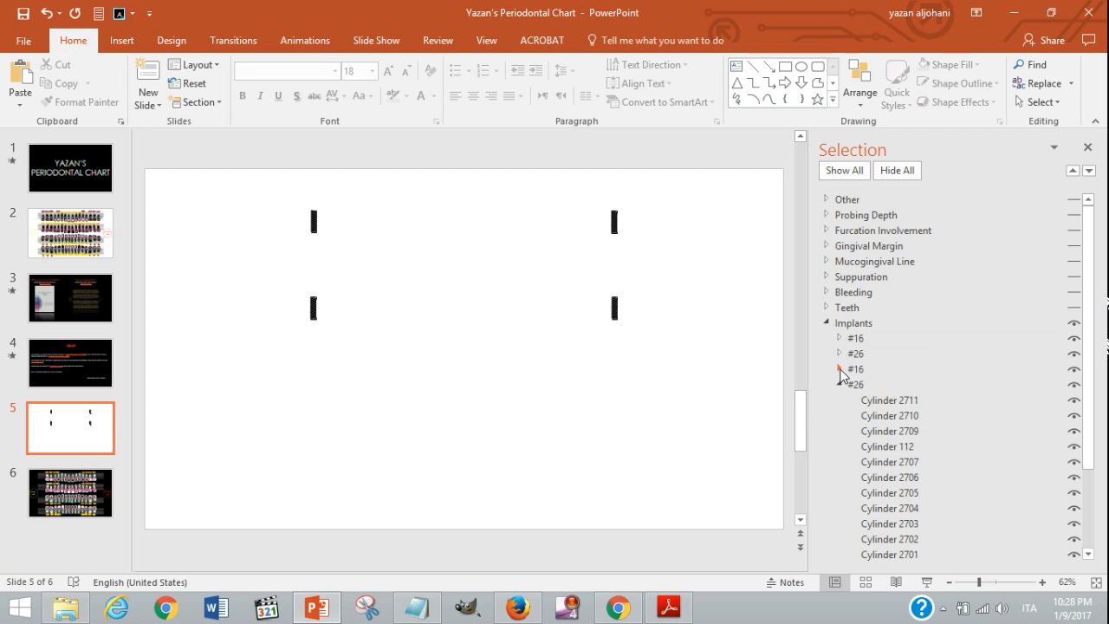
pyautogui.click(839, 385)
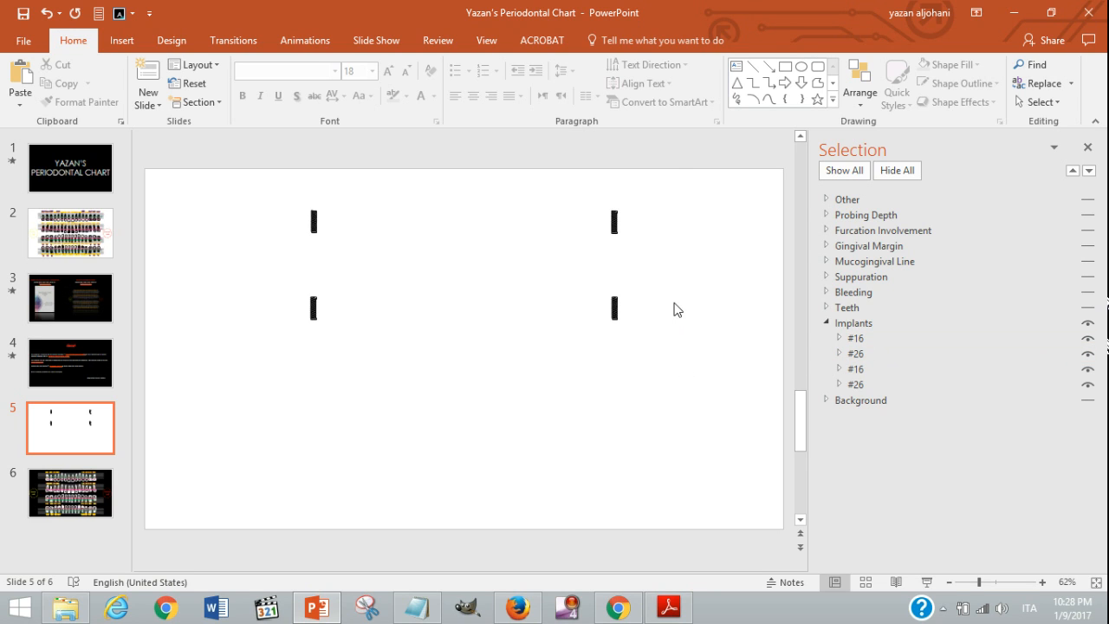
pyautogui.moveTo(751, 319)
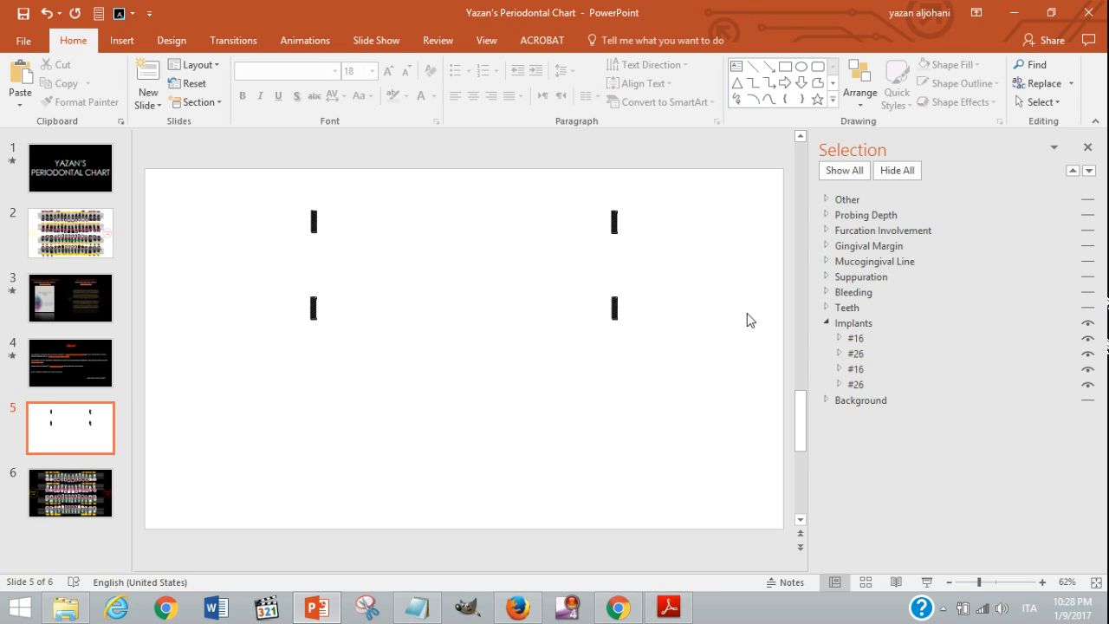